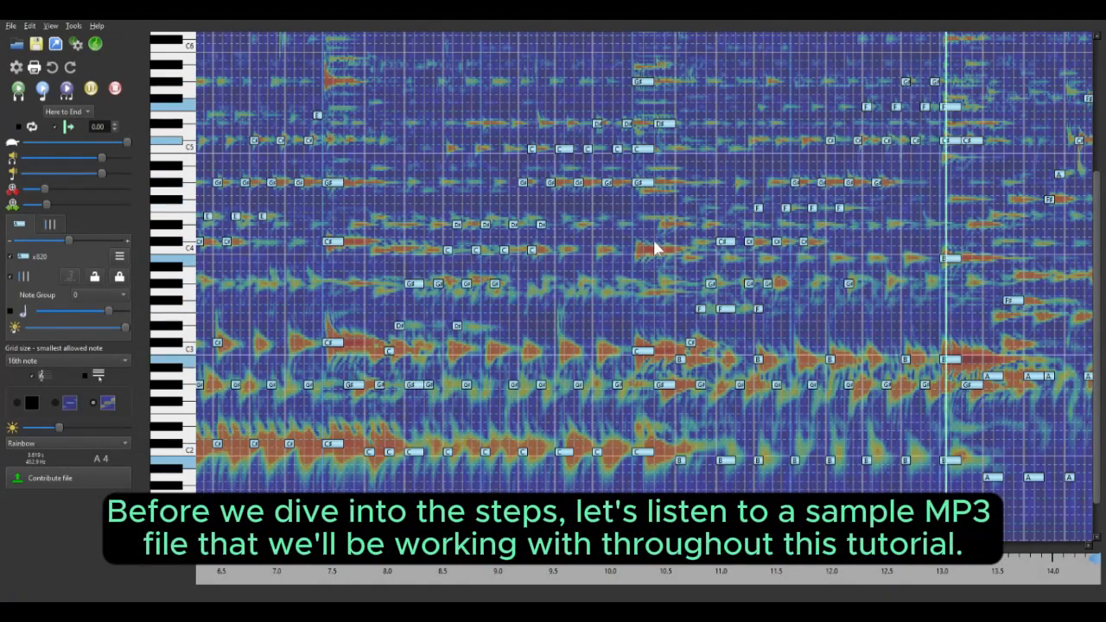
Step: Show the lunaverus.com/purchase page in Edge, highlighting the Professional edition's features
scroll(right, 3)
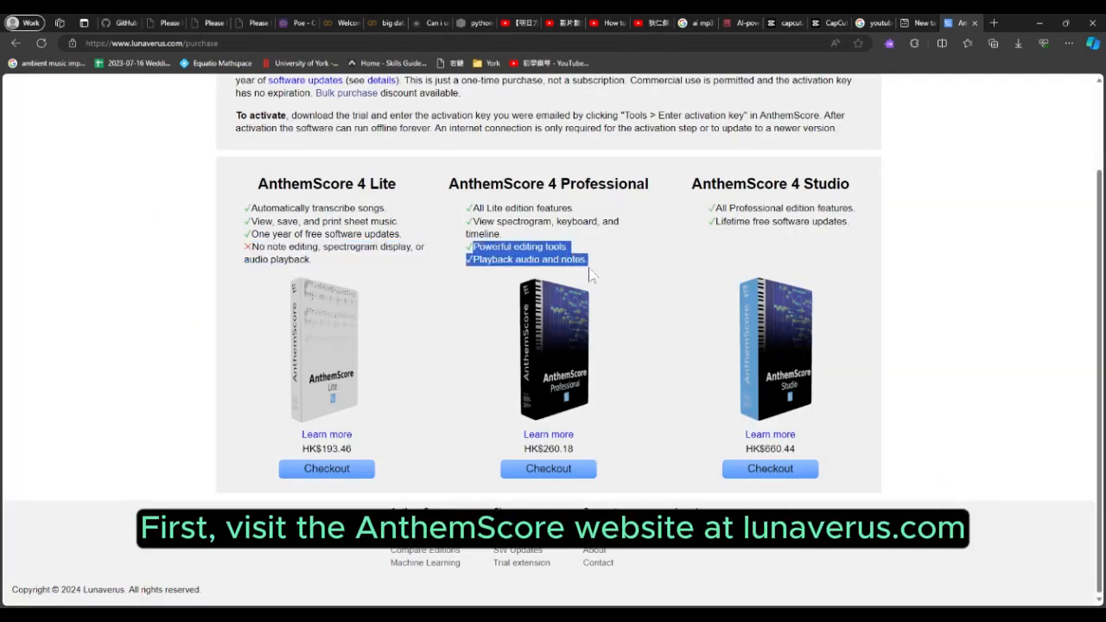
click(461, 86)
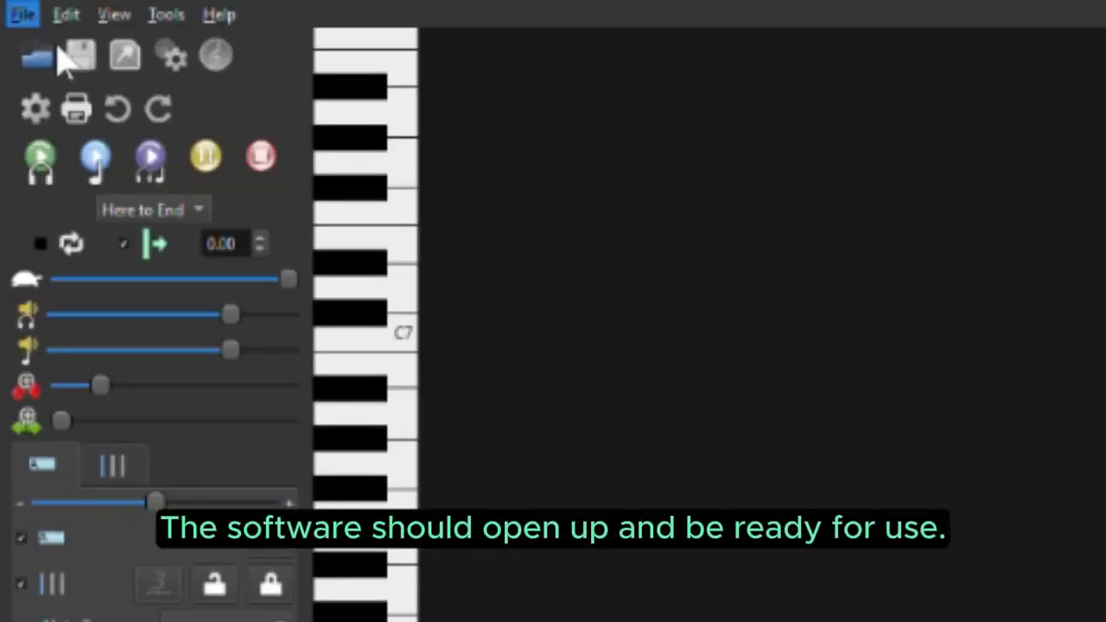
mouse_move(276, 100)
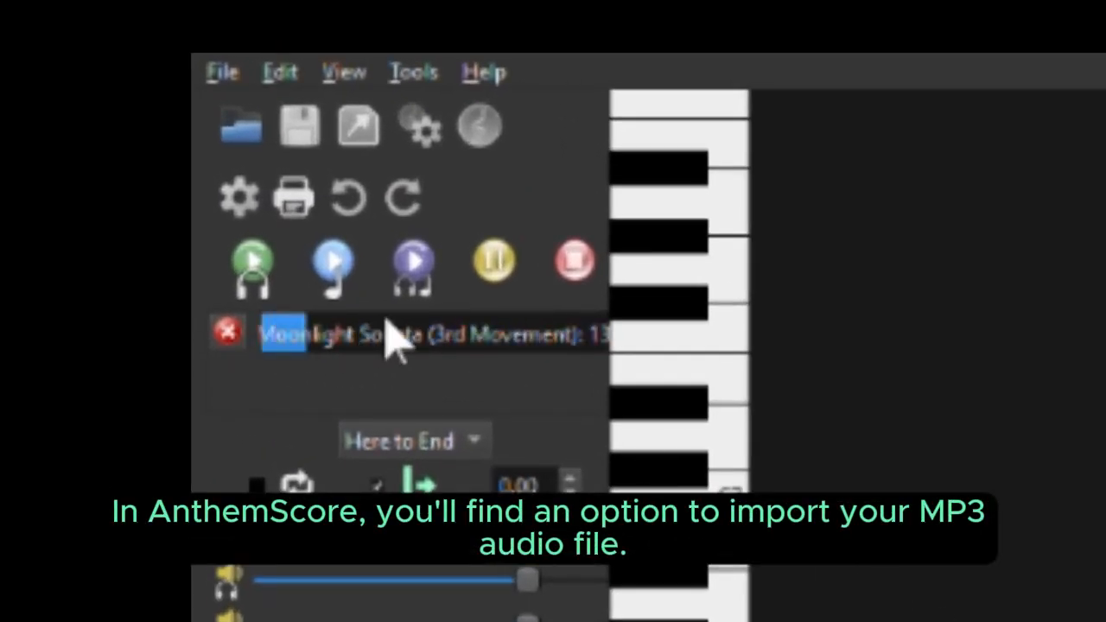
mouse_move(449, 402)
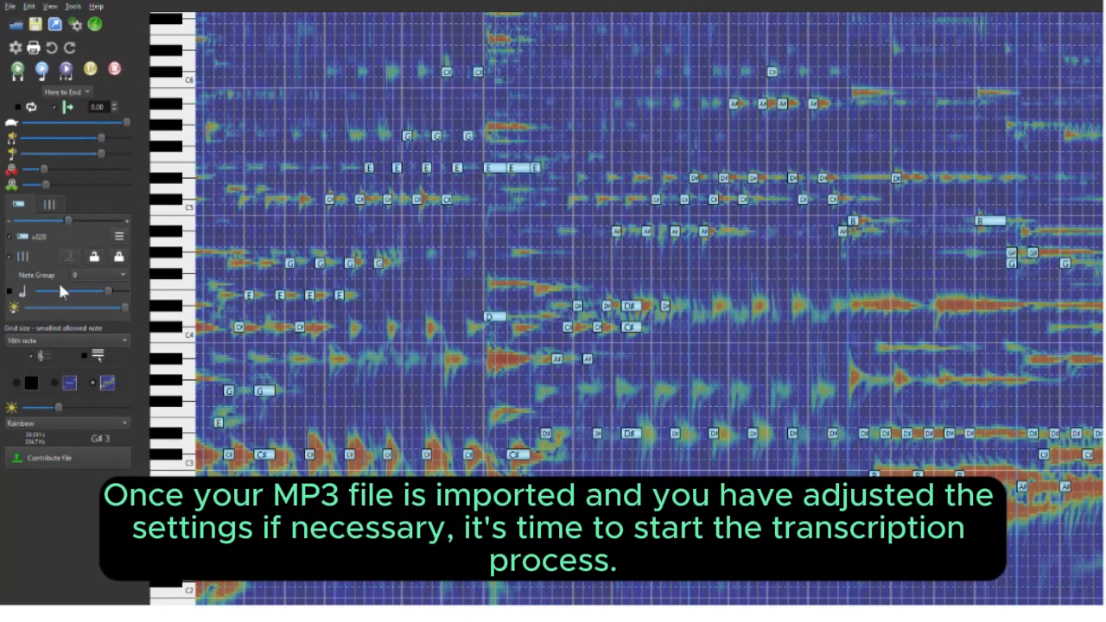
mouse_move(102, 204)
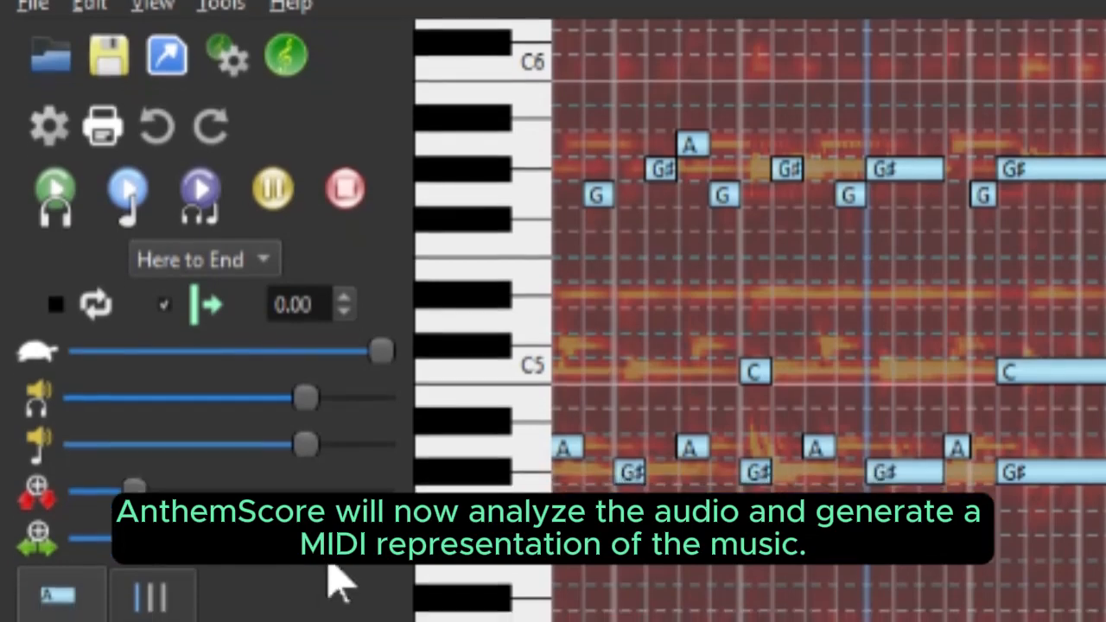
scroll(down, 3)
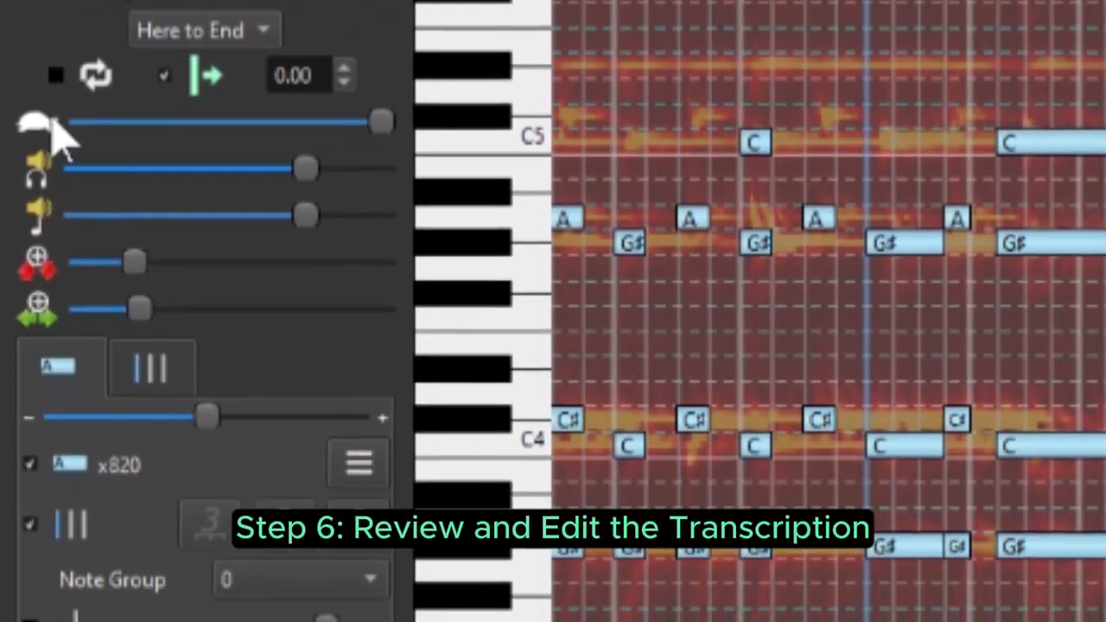
scroll(down, 3)
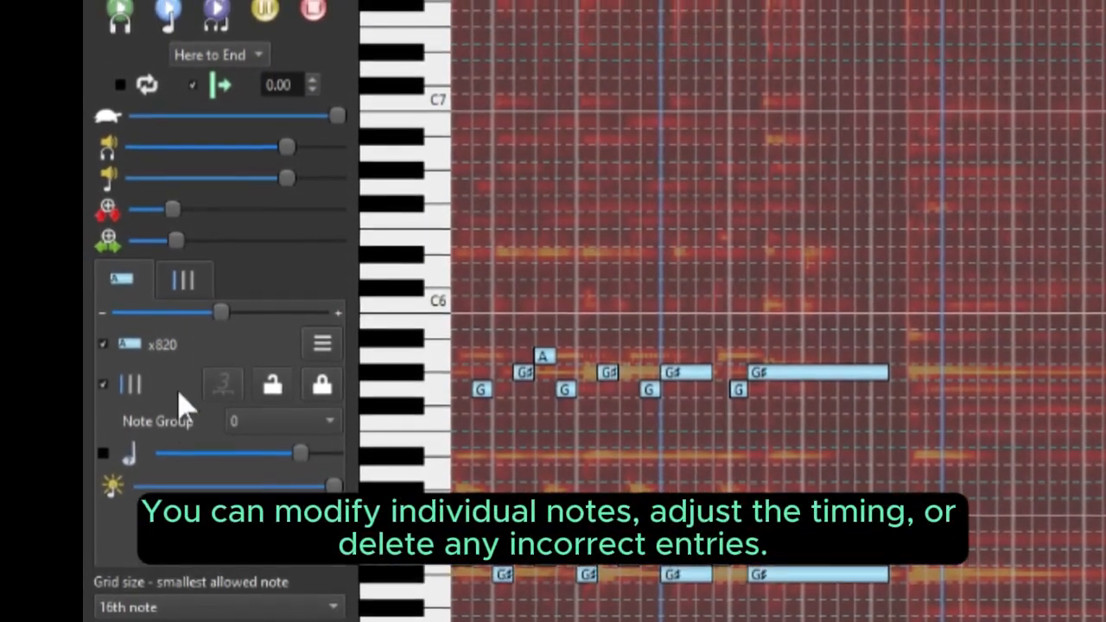
Step: Check time signature, key and tempo in the timing tab, then open the Export dialog
click(184, 281)
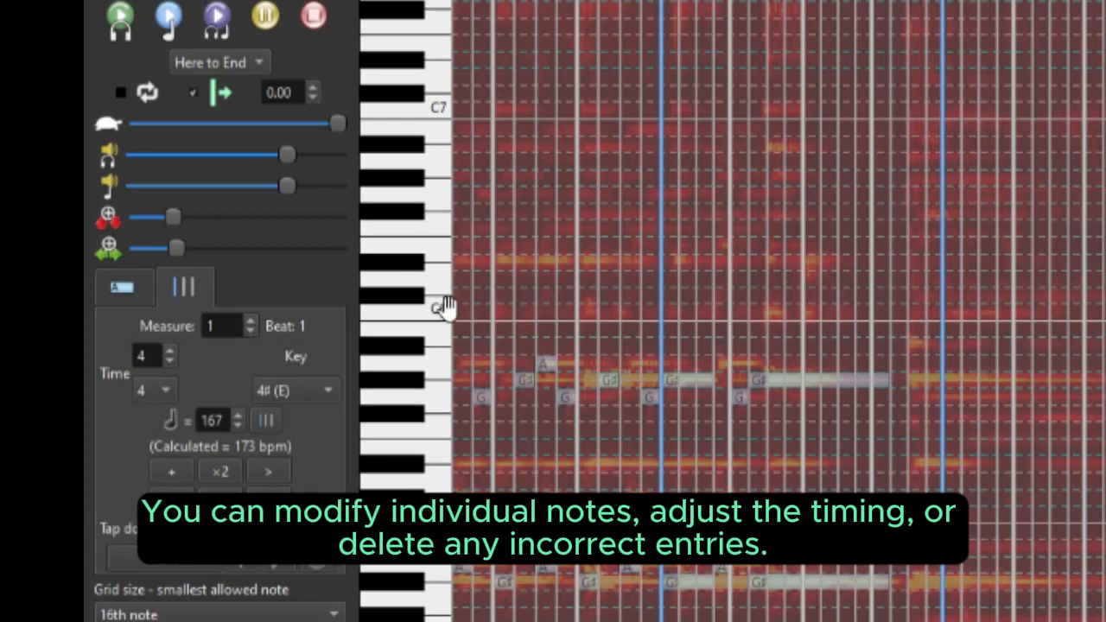
click(184, 286)
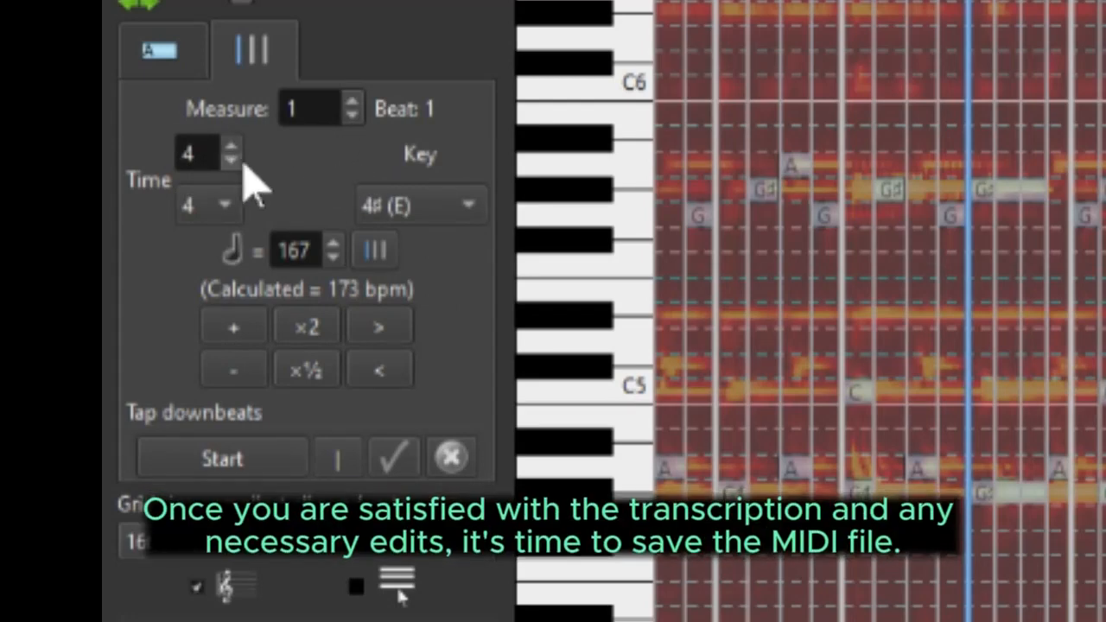
mouse_move(402, 242)
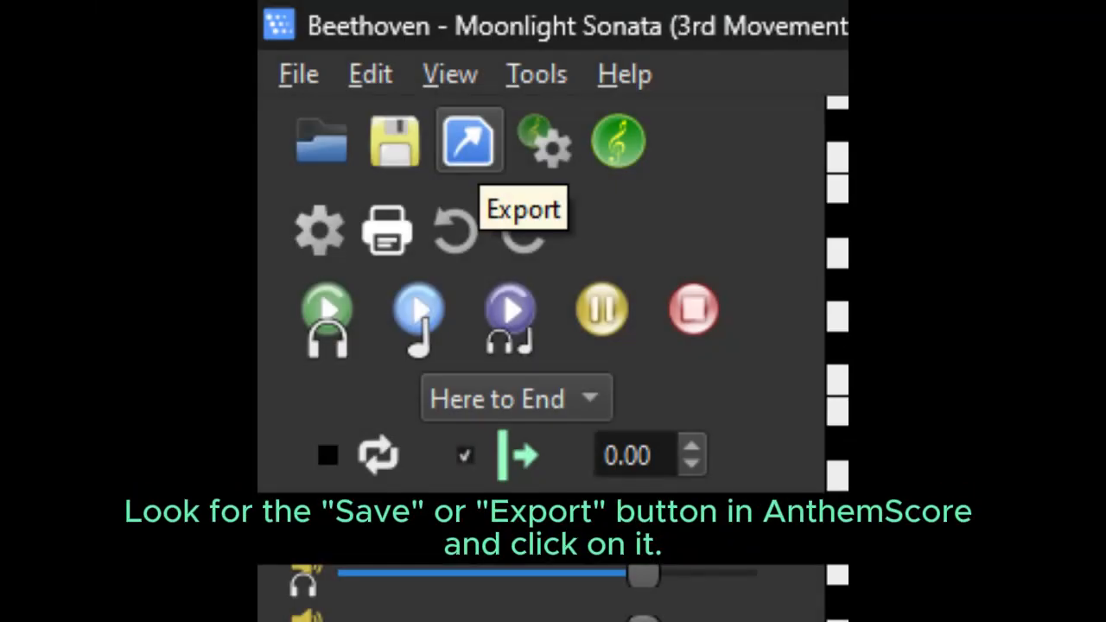
click(469, 140)
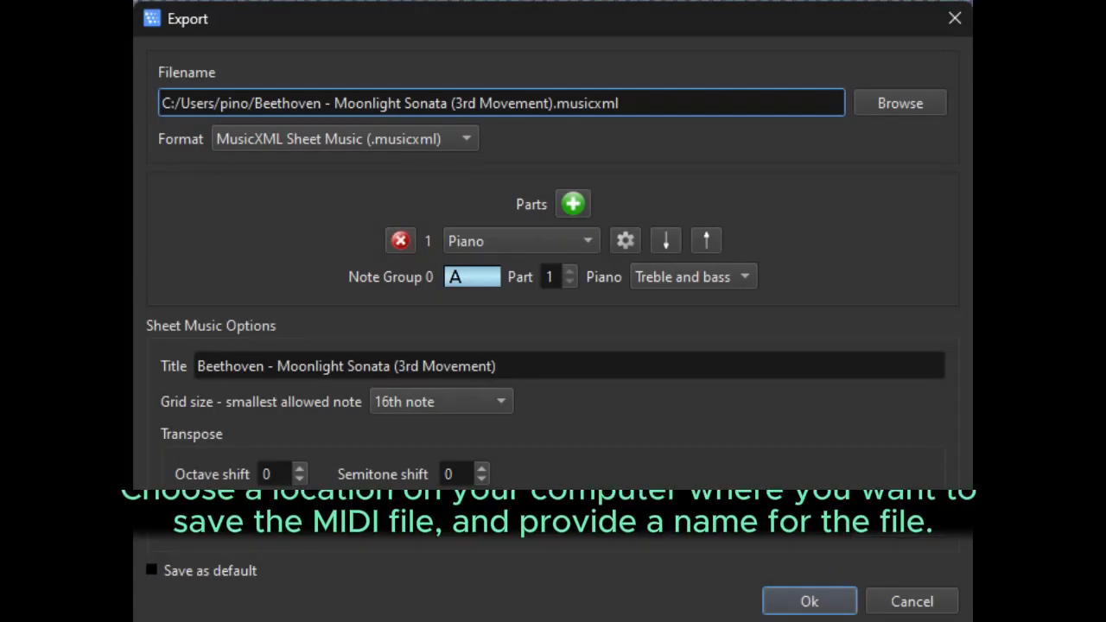